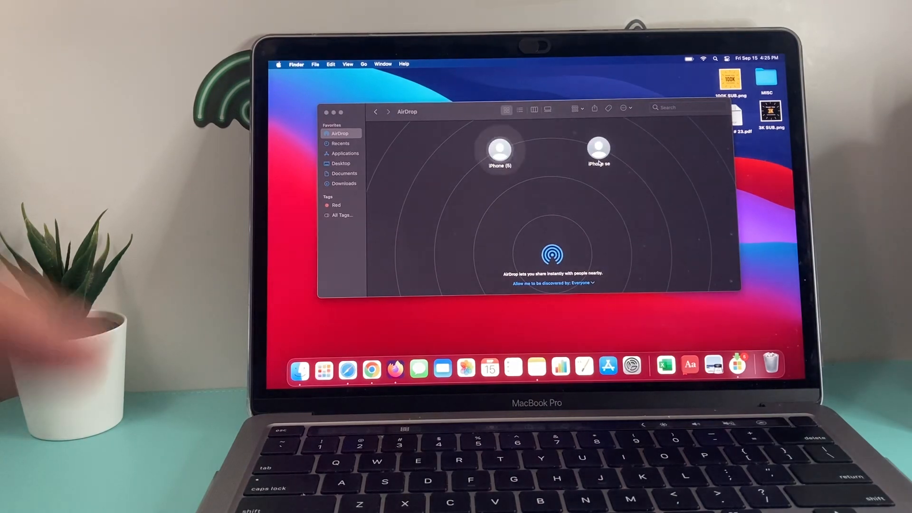
mouse_move(371, 371)
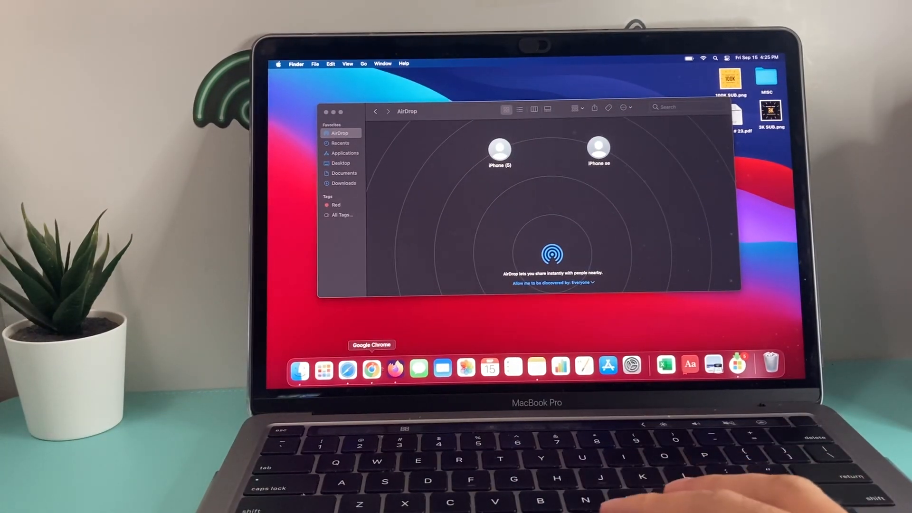
Bring up the Safari Dock icon's menu offering New Window and New Private Window
right_click(345, 370)
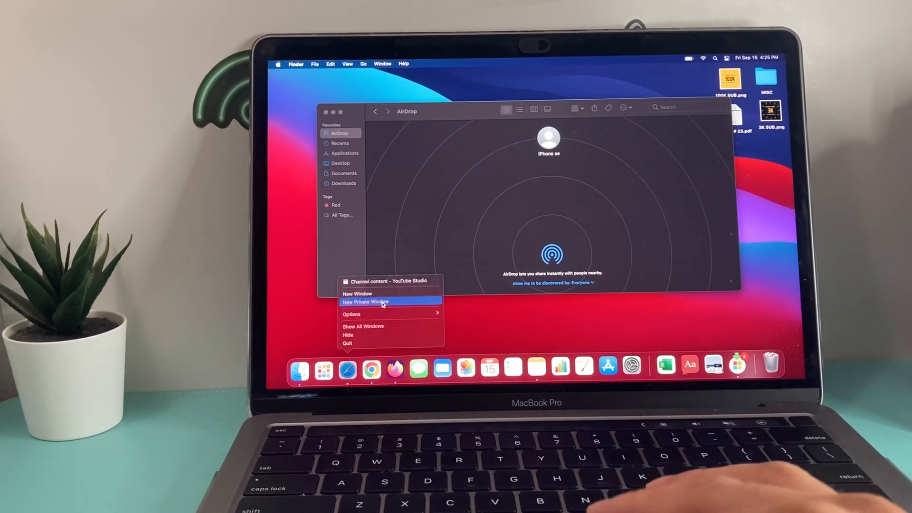
Search 'itunes' in a new private window and land on Apple's iTunes page
left_click(374, 302)
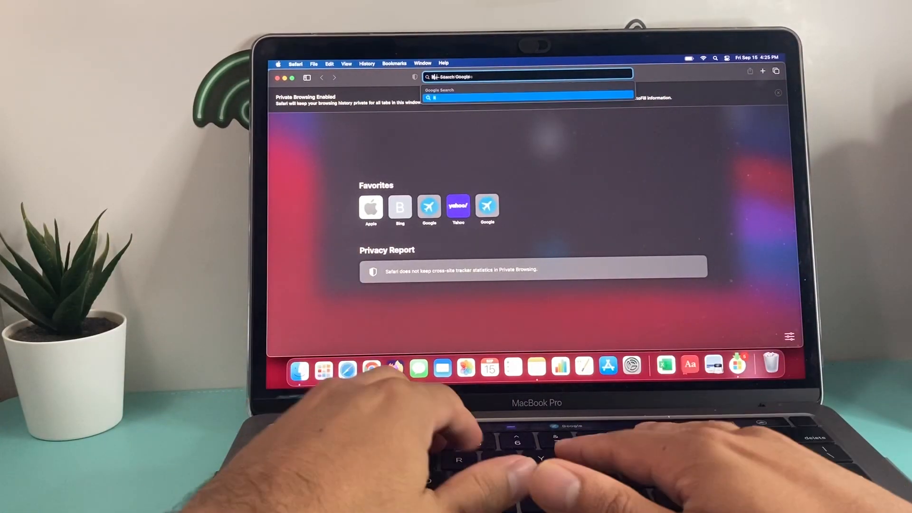
type("itunes")
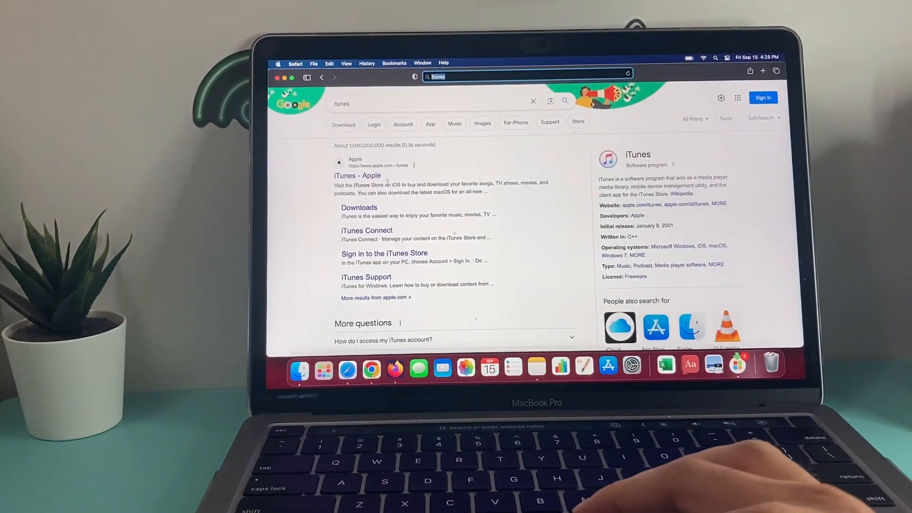
left_click(357, 176)
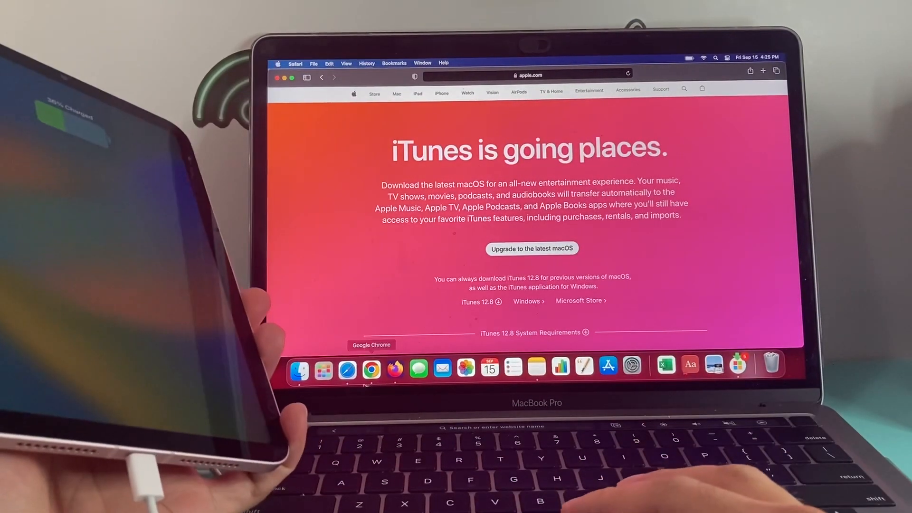
Return to Finder and select the iPad under Locations, showing its Welcome setup screen
left_click(303, 369)
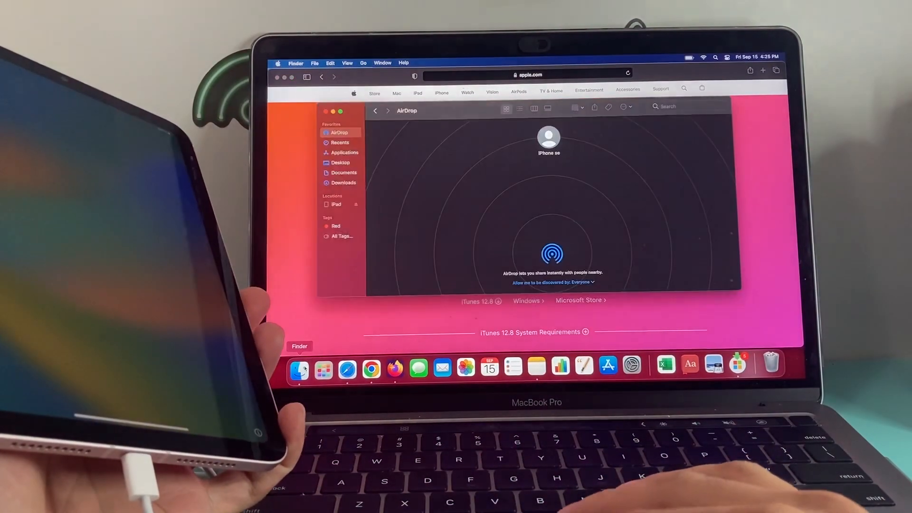
left_click(336, 204)
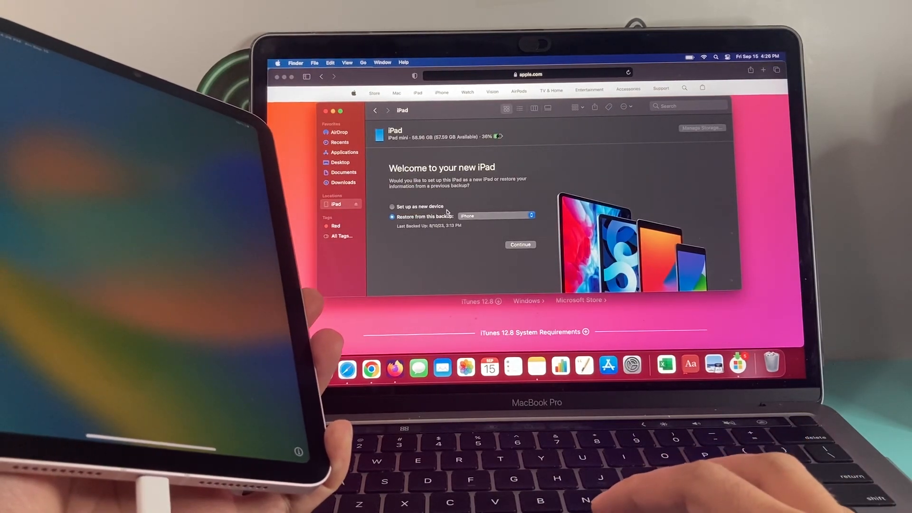
Set up the iPad mini as a new device, reaching its General page with the iPadOS update
left_click(392, 207)
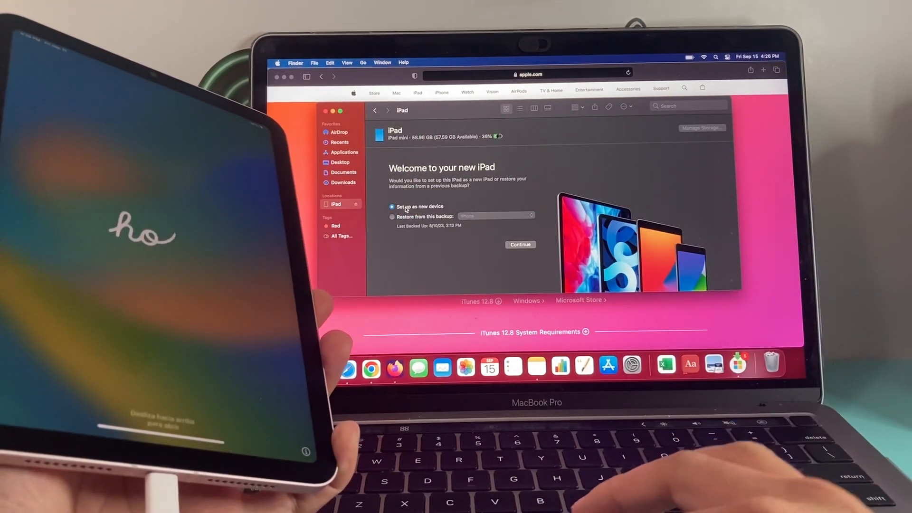
left_click(521, 244)
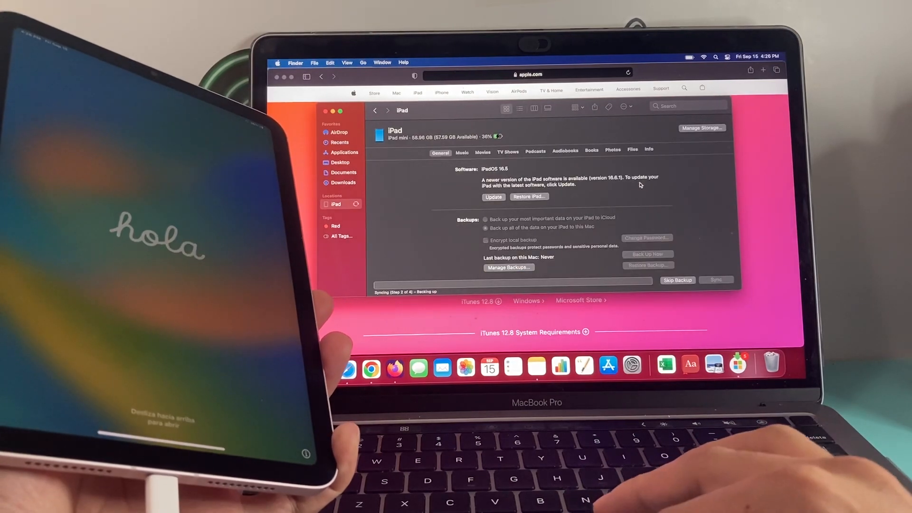